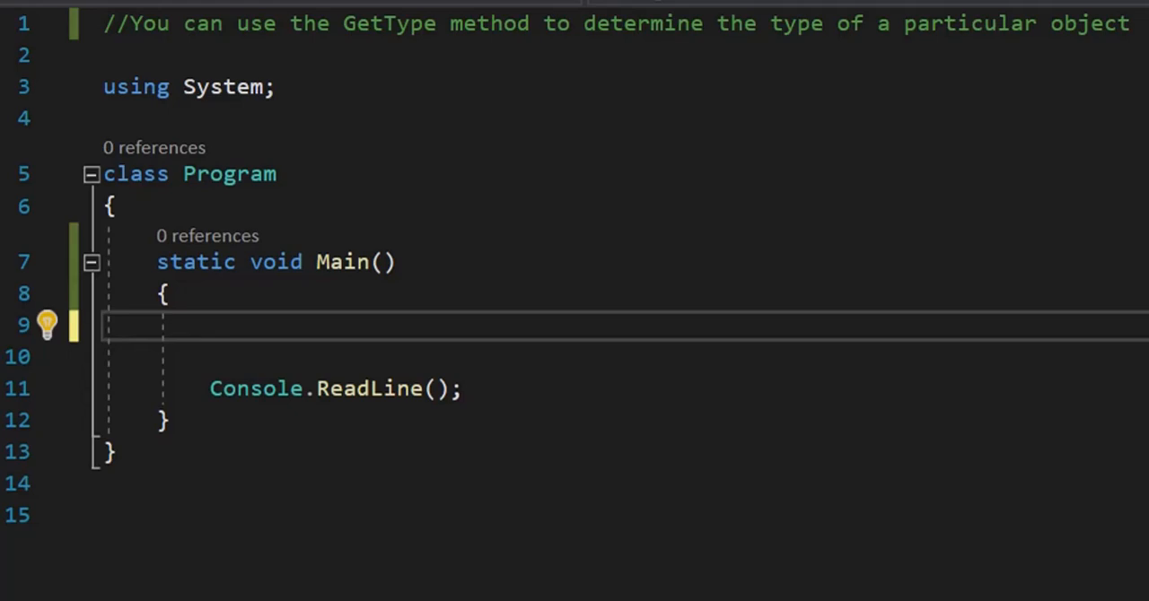
pyautogui.moveTo(464, 118)
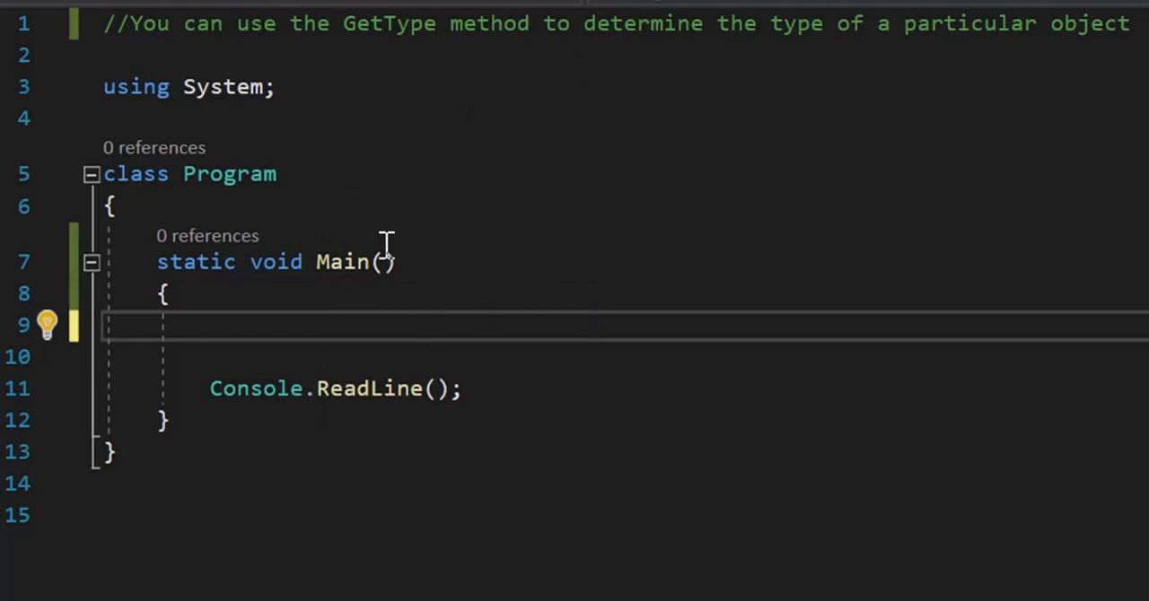
# Declare 'int num = 10;' on the empty line in Main
pyautogui.click(301, 323)
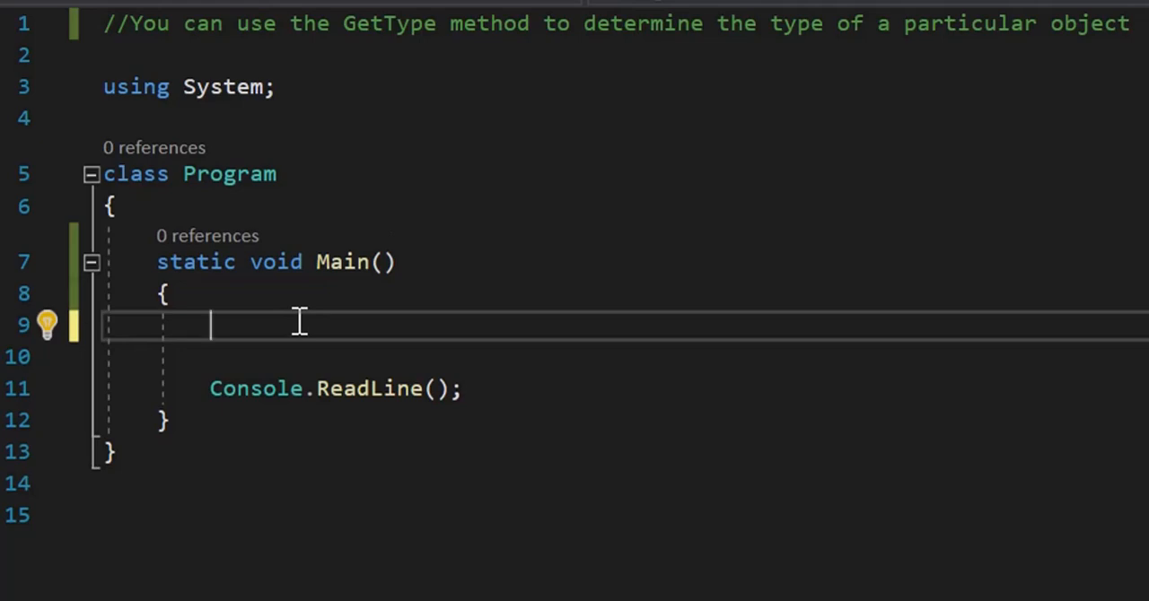
pyautogui.write('int nu')
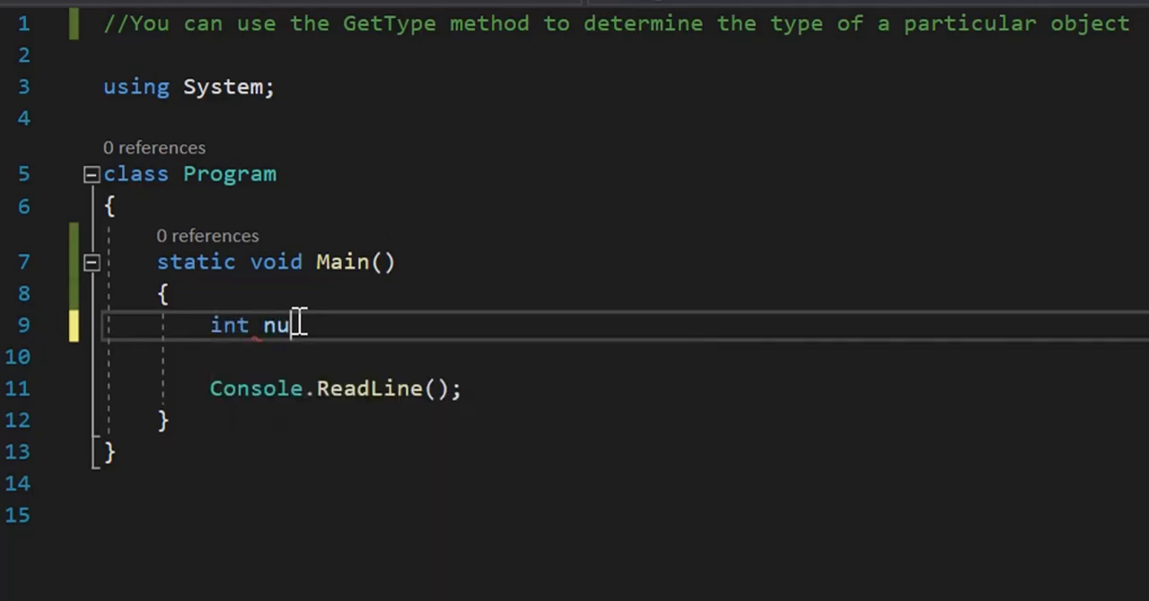
pyautogui.write('m')
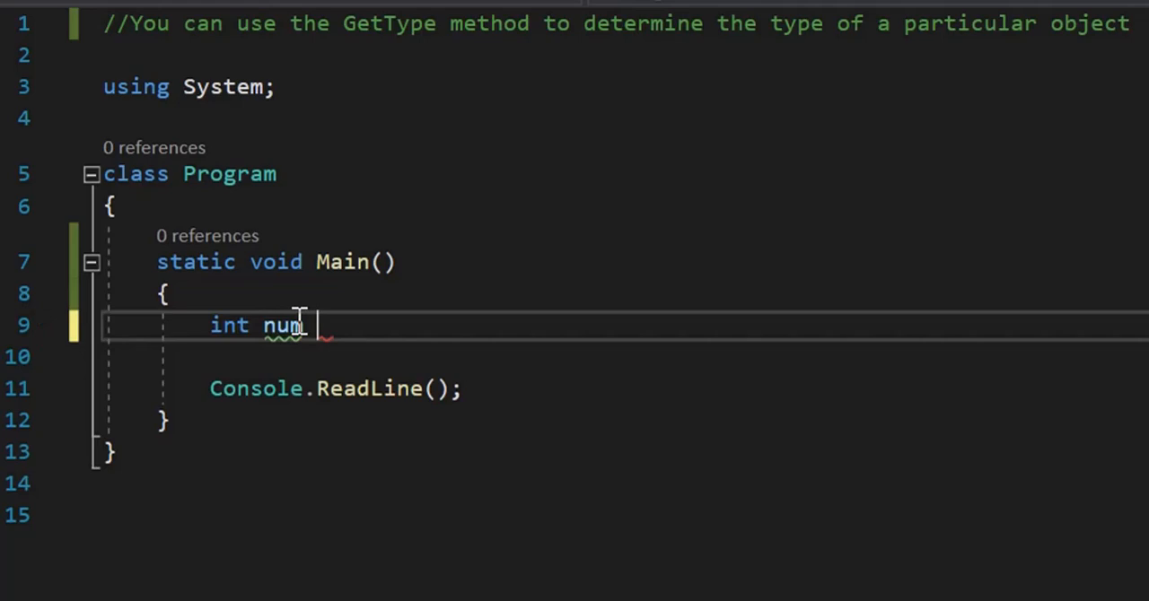
pyautogui.write('= 1')
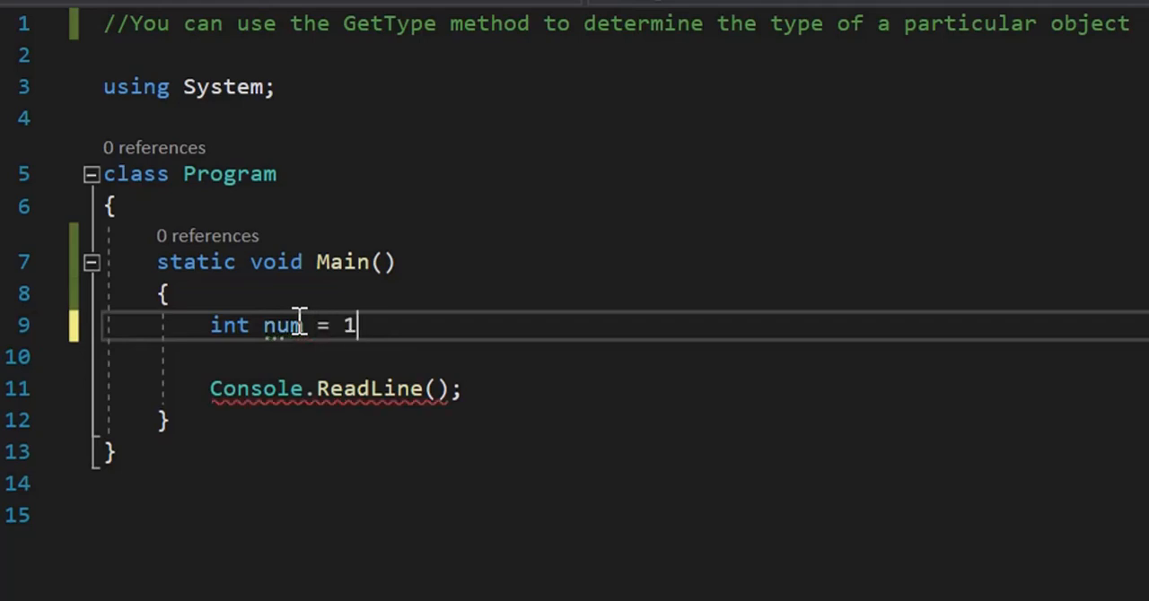
pyautogui.write('0;')
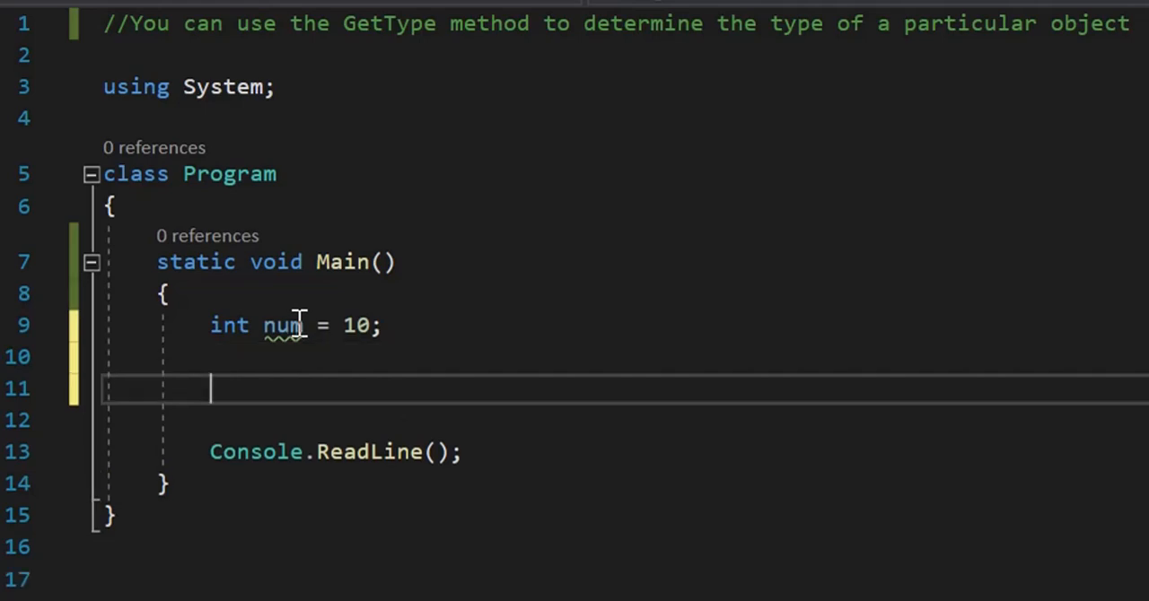
pyautogui.doubleClick(282, 325)
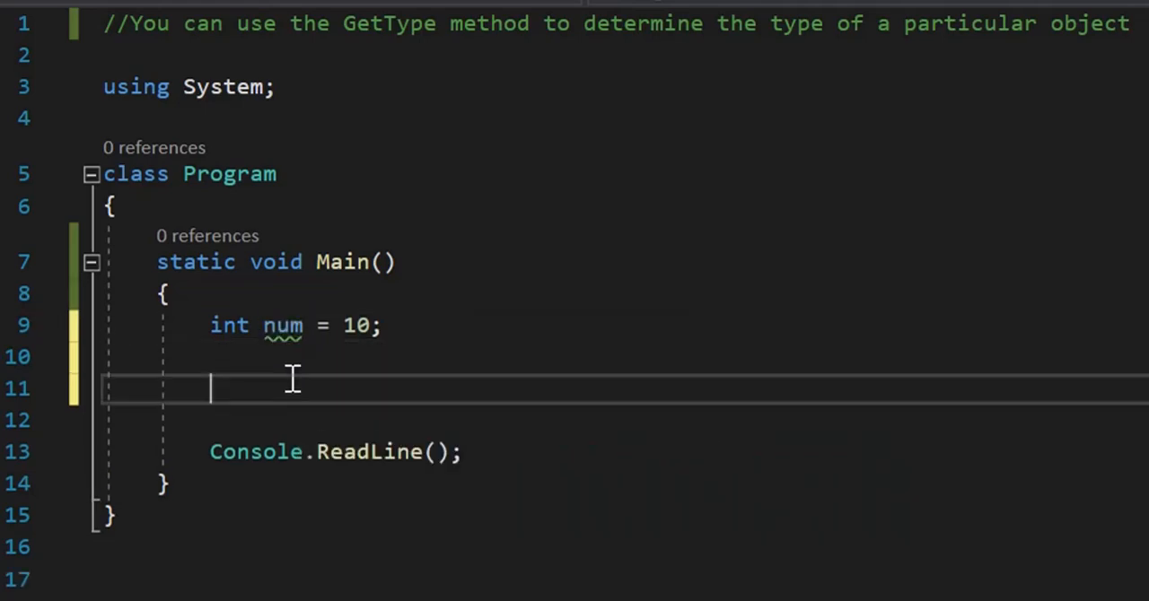
# Add 'Console.WriteLine(num.GetType());' in Main using IntelliSense completion
pyautogui.write('Console')
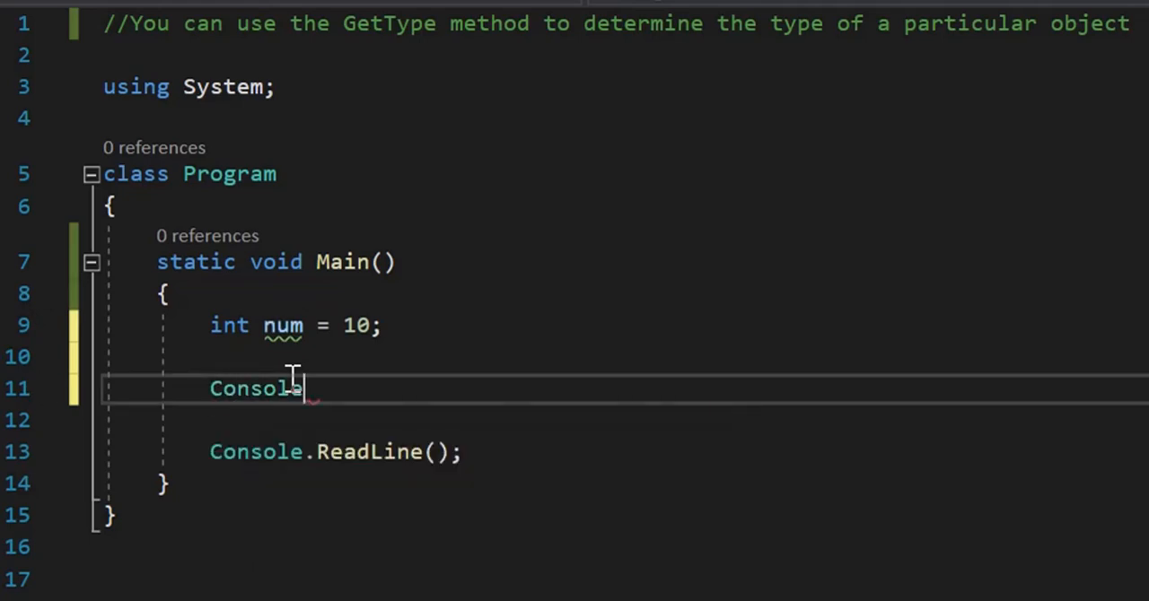
pyautogui.write('.w')
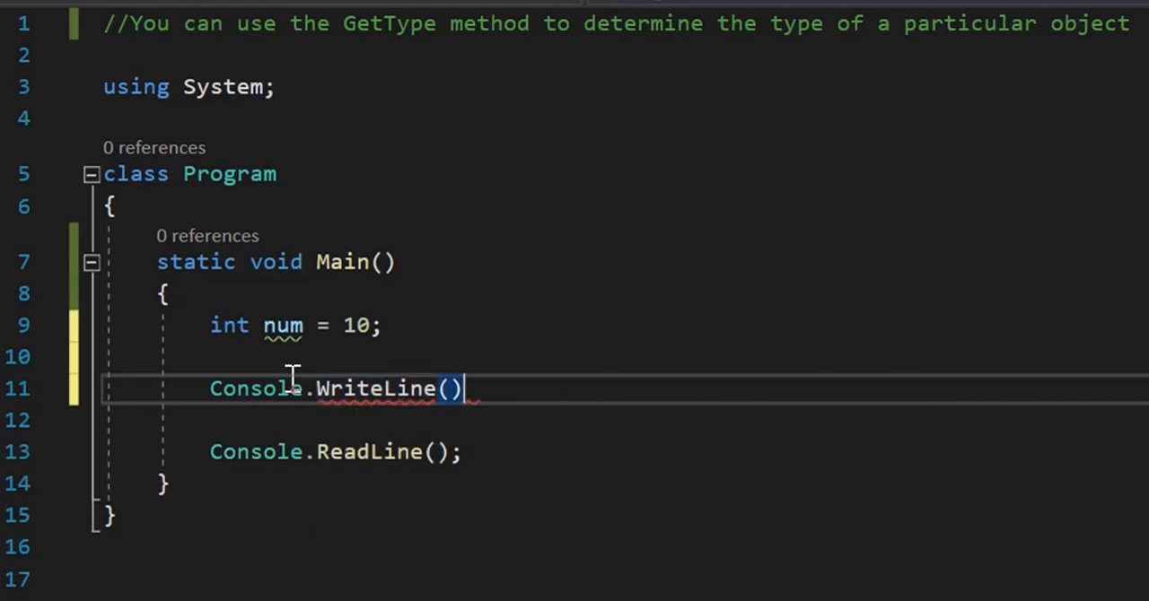
pyautogui.write(';')
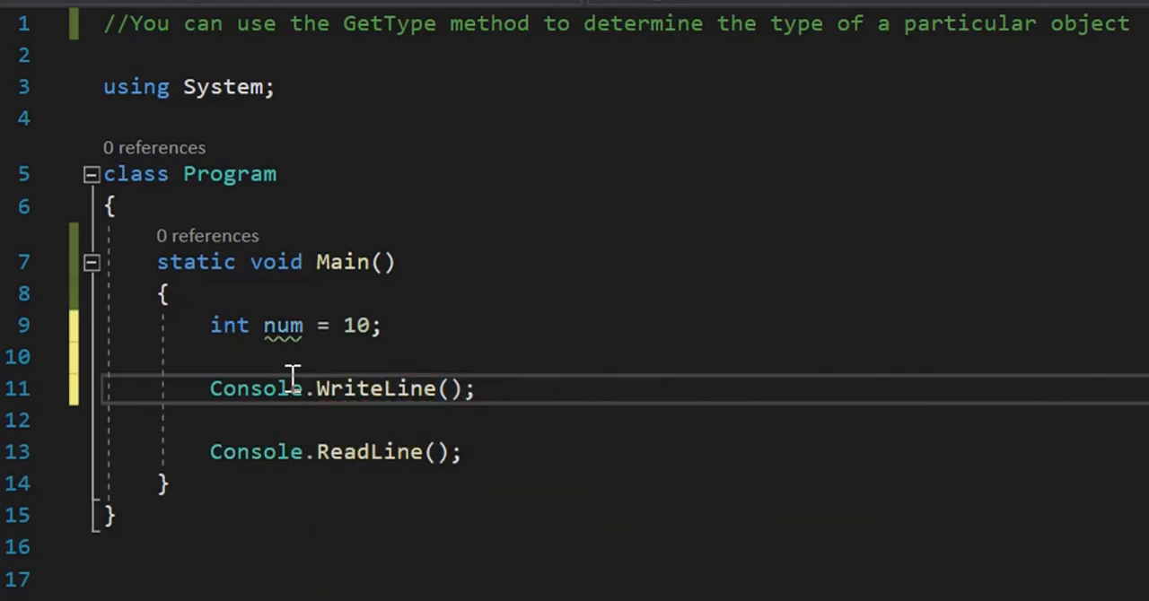
pyautogui.write('GetType(')
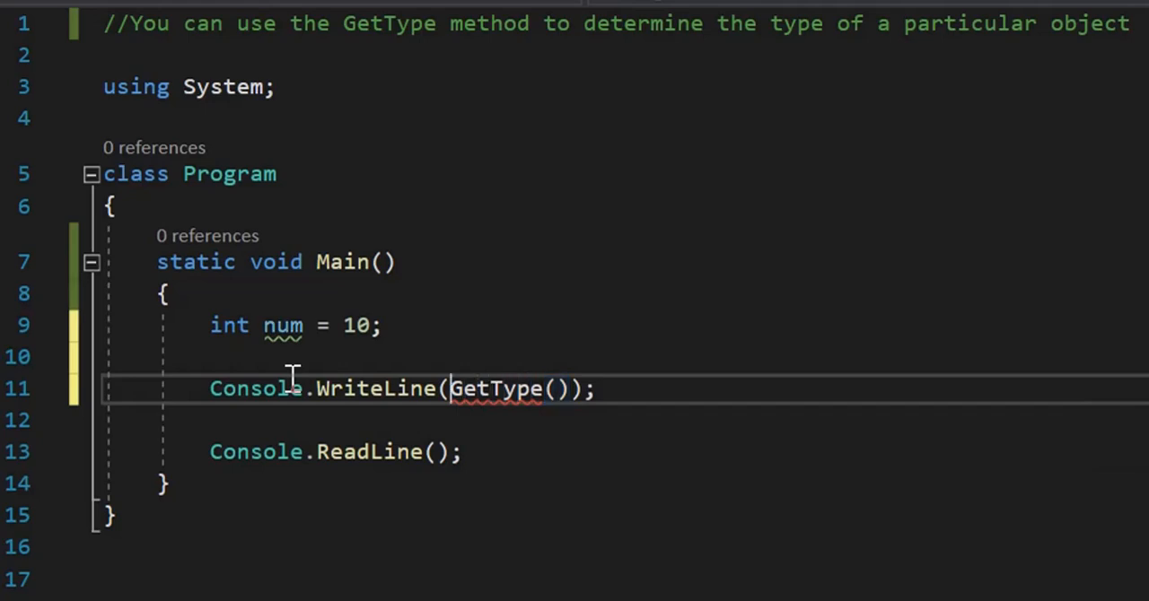
pyautogui.doubleClick(495, 389)
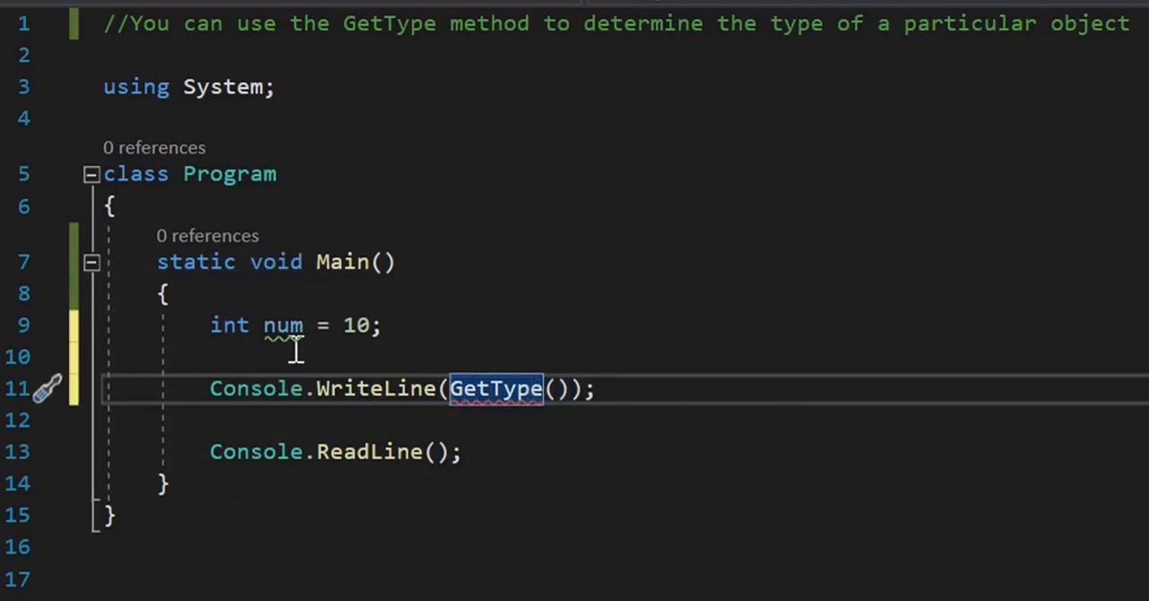
pyautogui.write('num')
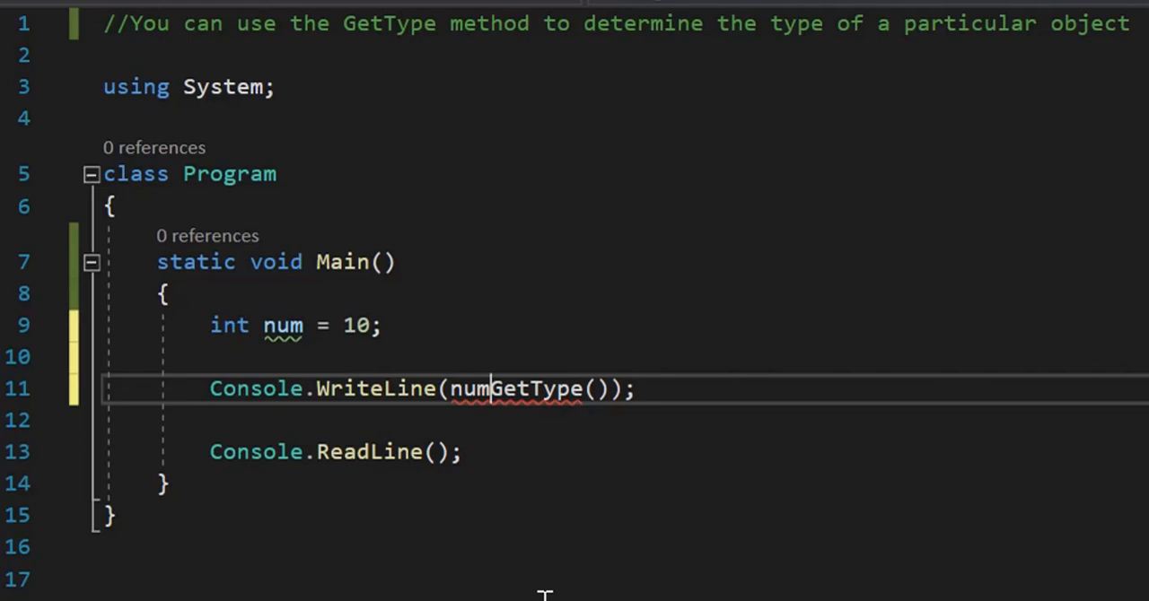
pyautogui.write('.')
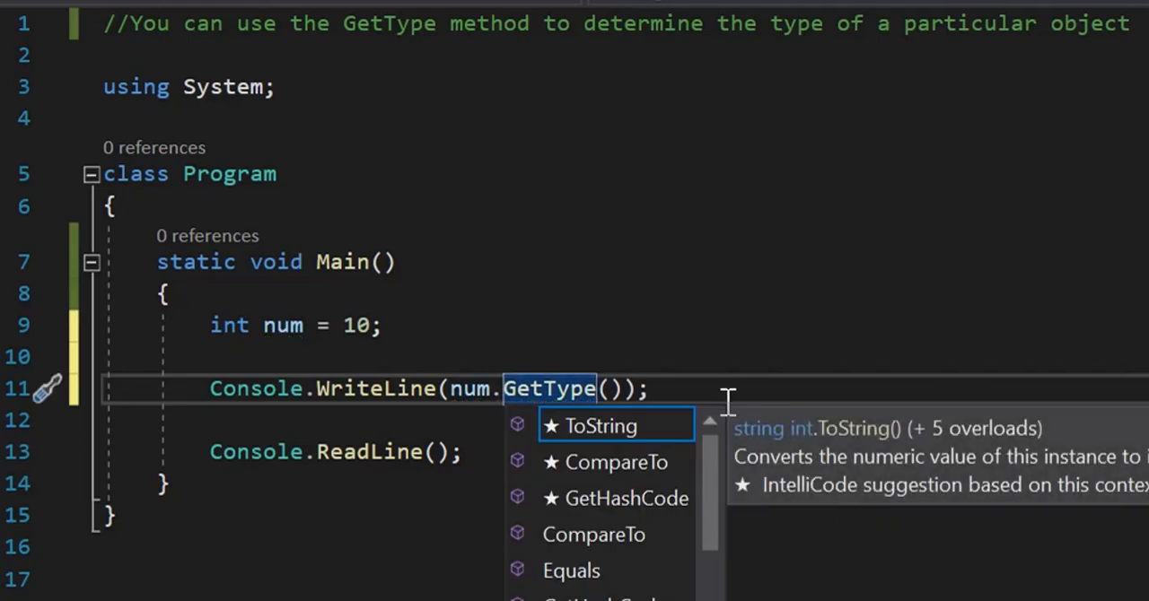
pyautogui.press('Escape')
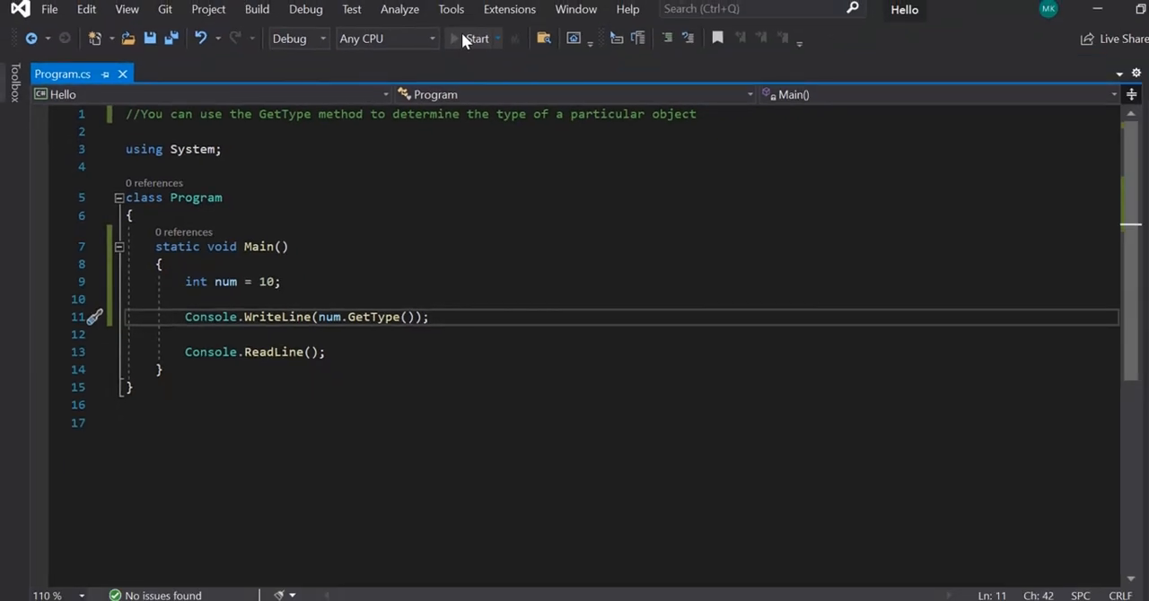
# Start the program from the toolbar to show System.Int32 in the console
pyautogui.click(475, 38)
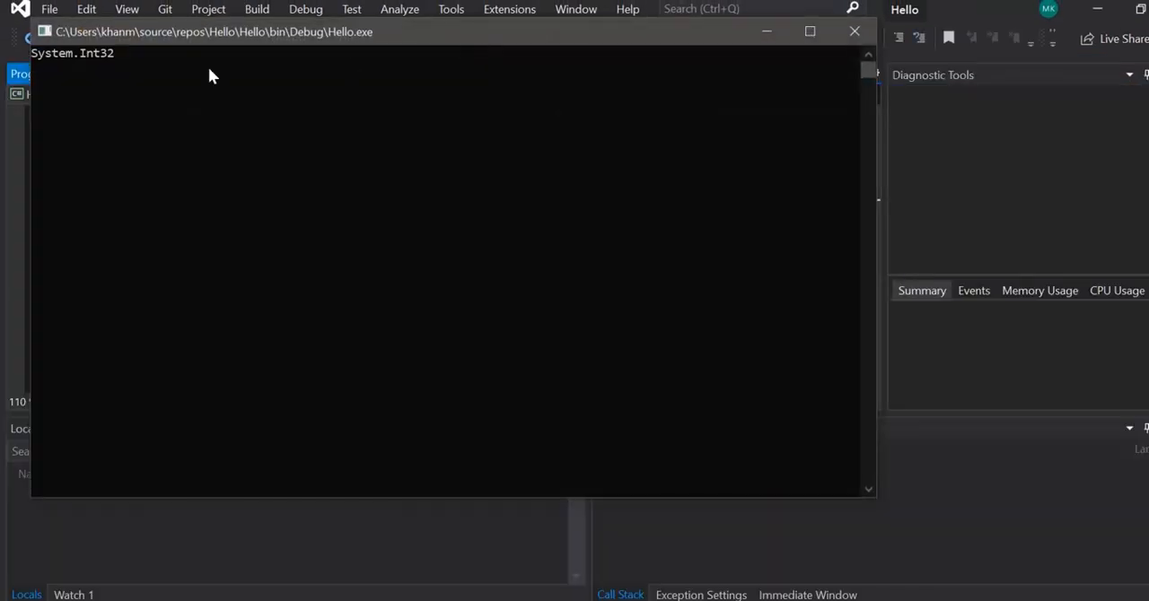